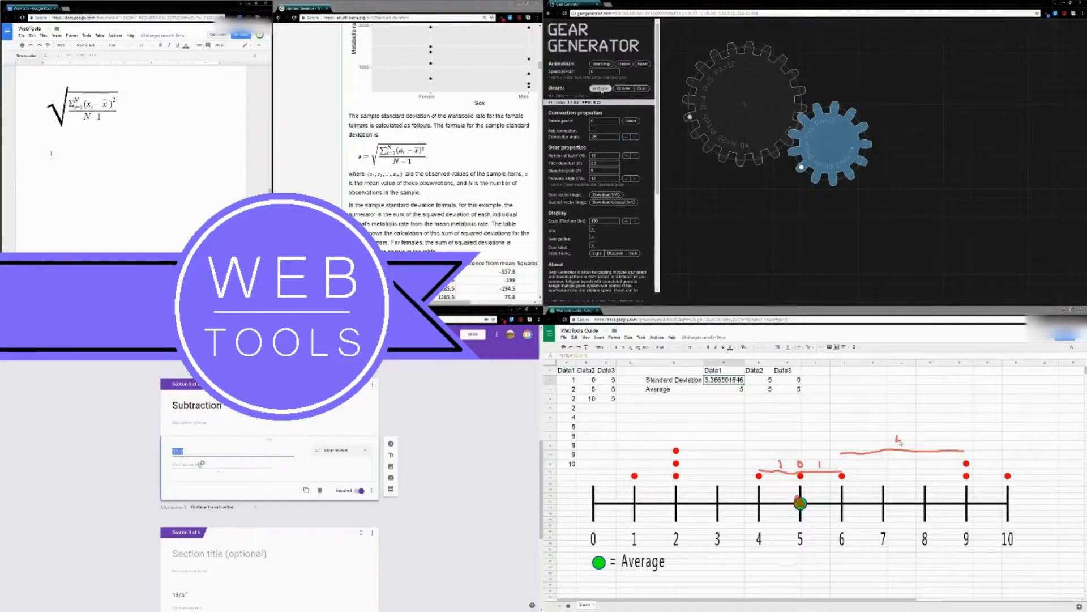
- Enter the text 'Division' in Pixlr Editor while placing the WEB TOOLS logo
{"action": "left_click", "coordinate": [600, 89]}
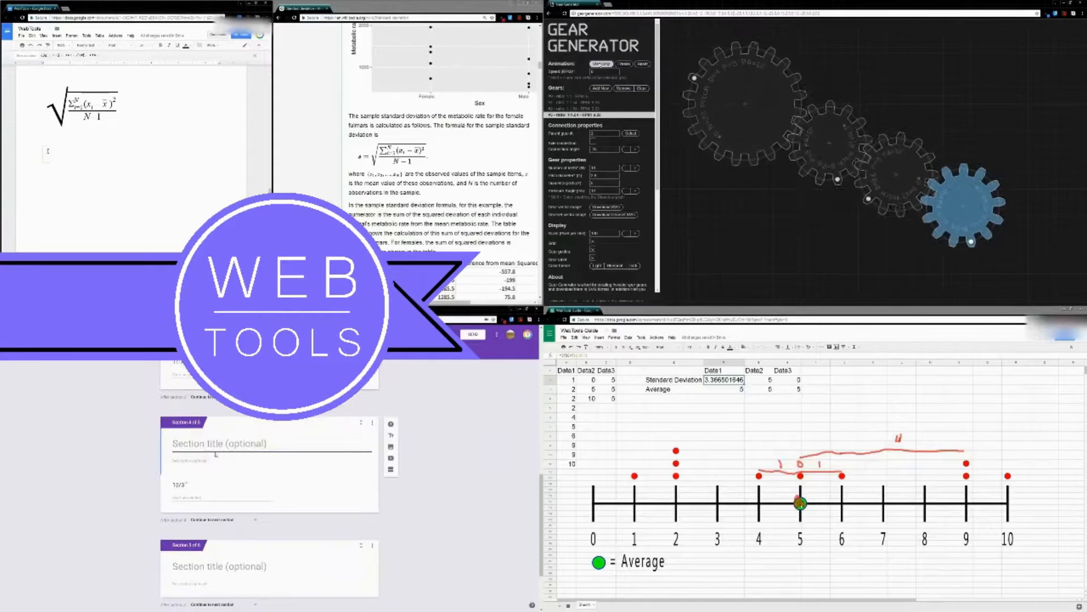
{"action": "type", "text": "Division"}
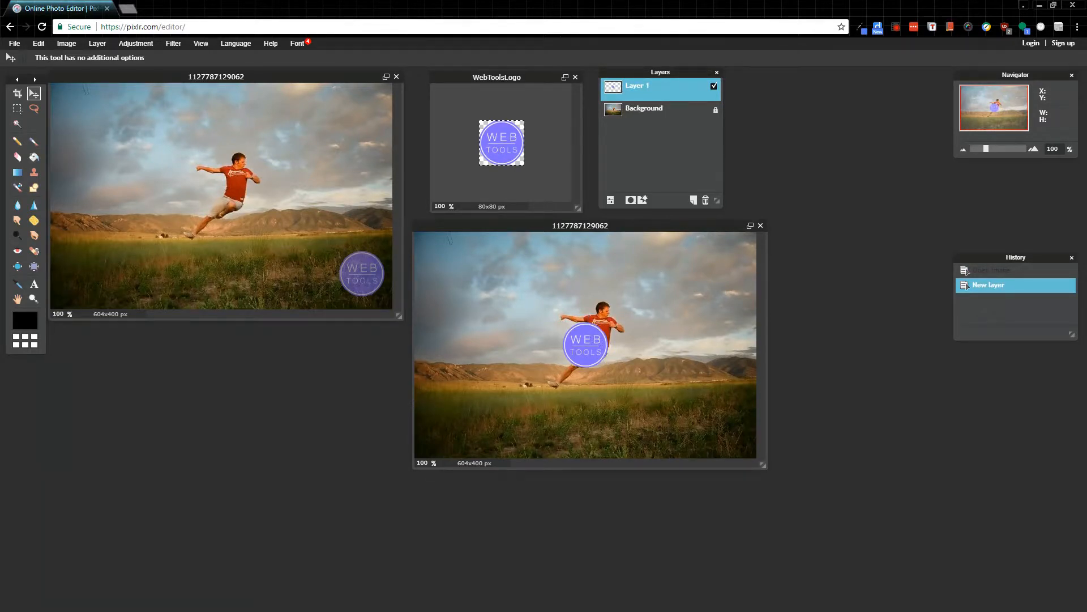
{"action": "left_click", "coordinate": [38, 43]}
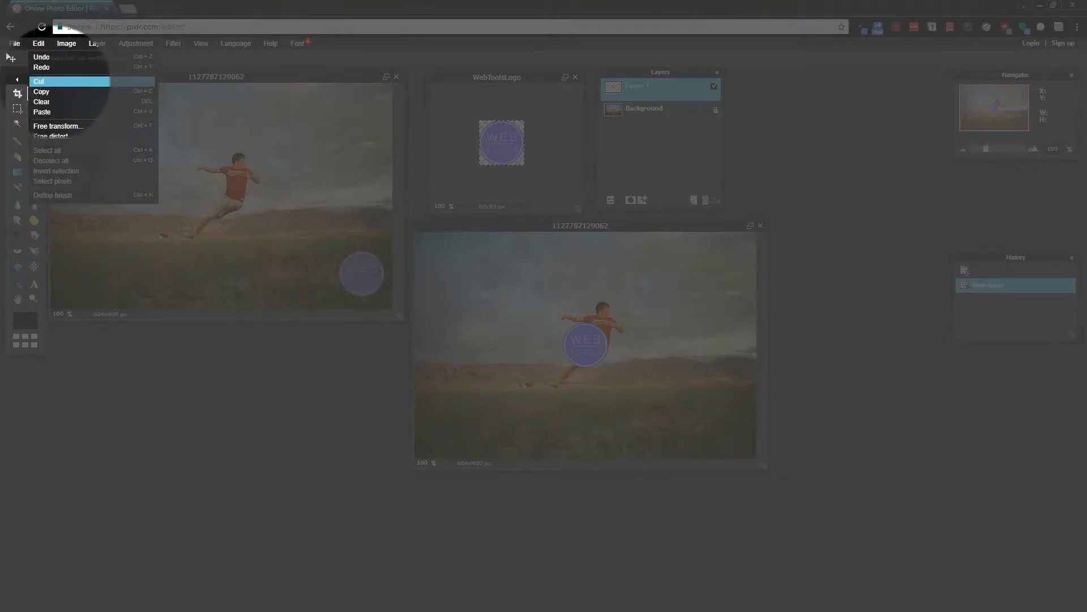
{"action": "mouse_move", "coordinate": [41, 111]}
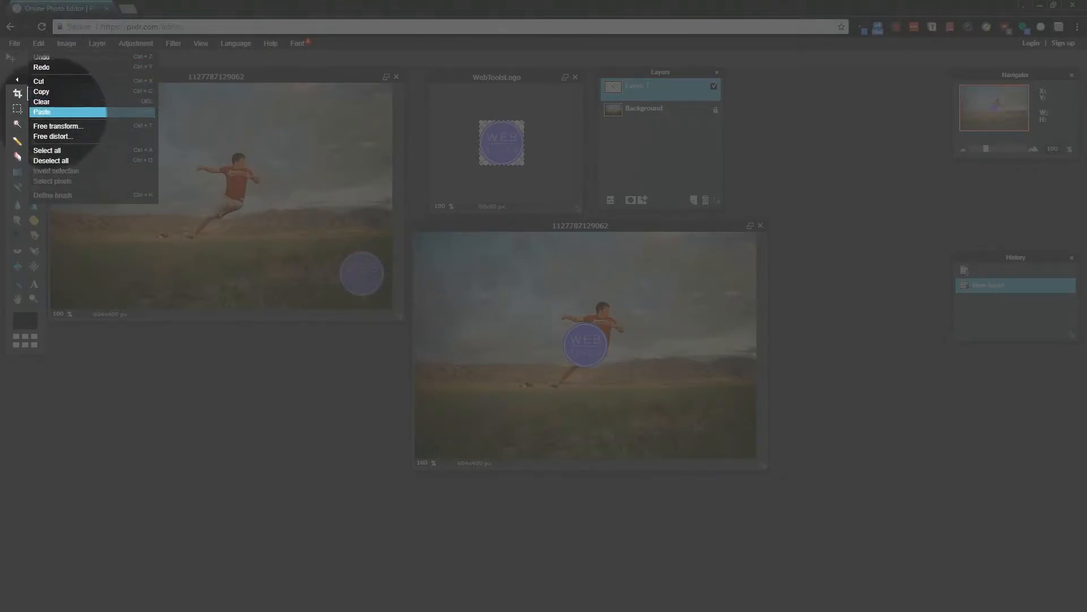
{"action": "mouse_move", "coordinate": [46, 151]}
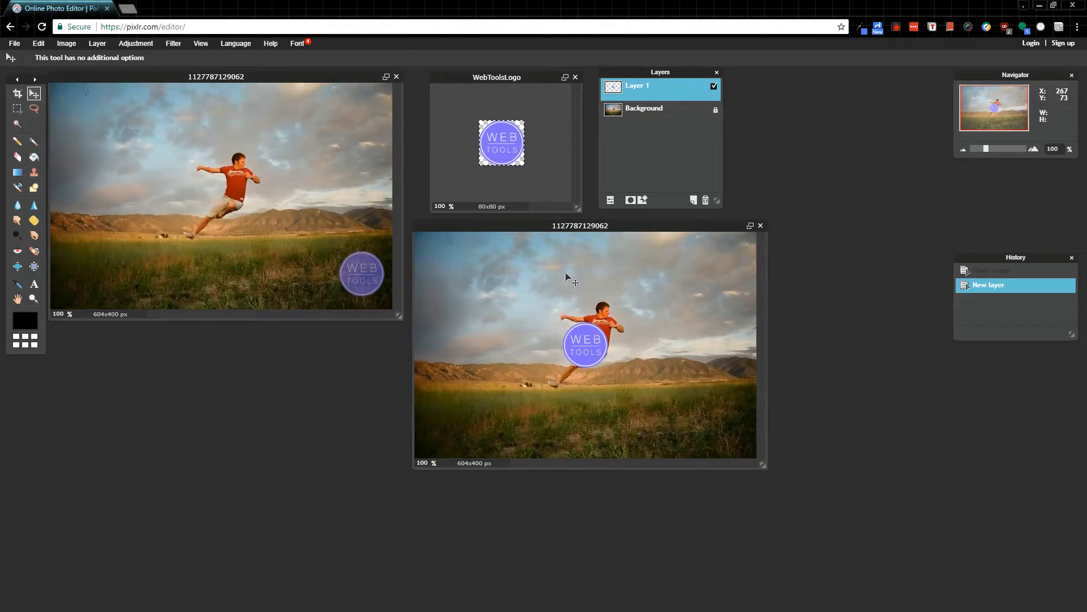
{"action": "mouse_move", "coordinate": [569, 296]}
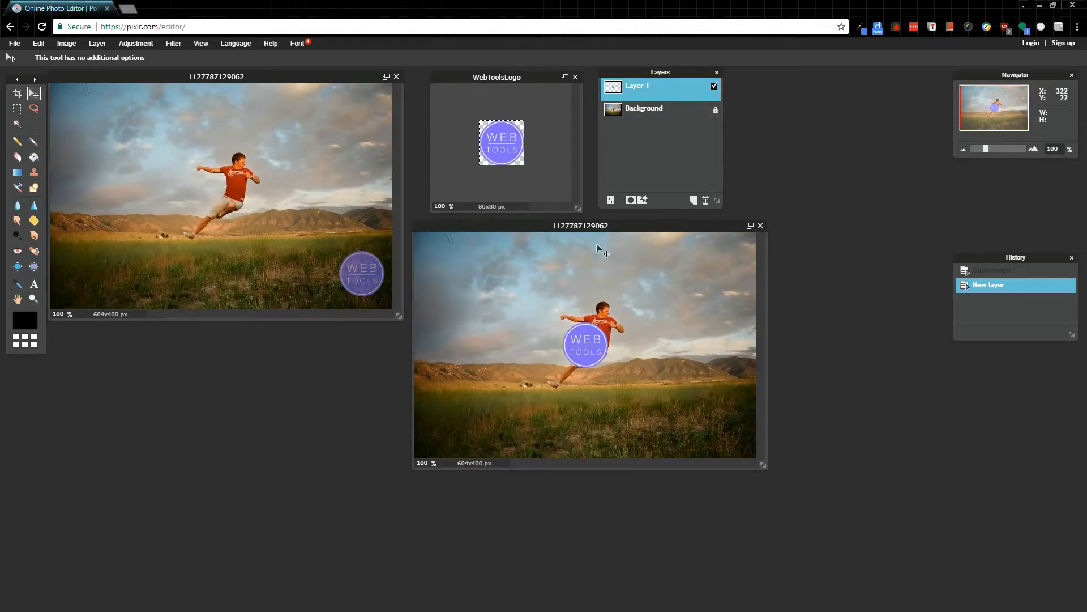
- Re-paste the WEB TOOLS logo so it lands on a new Layer 2
{"action": "left_click", "coordinate": [704, 200]}
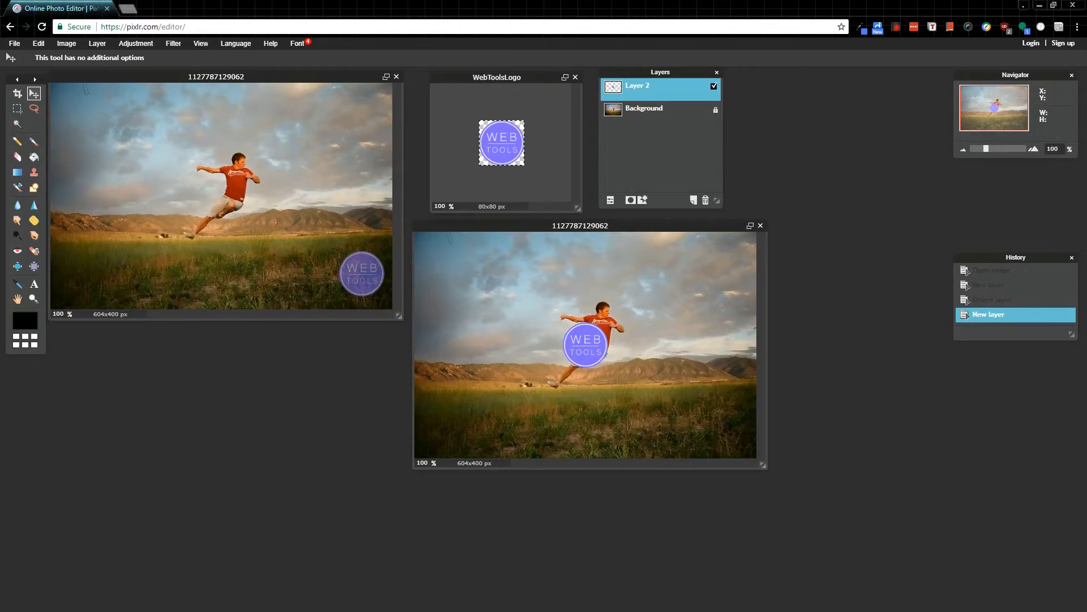
- Drag the WEB TOOLS logo from the centre into the photo's bottom-right corner
{"action": "left_click_drag", "start_coordinate": [586, 343], "coordinate": [676, 399]}
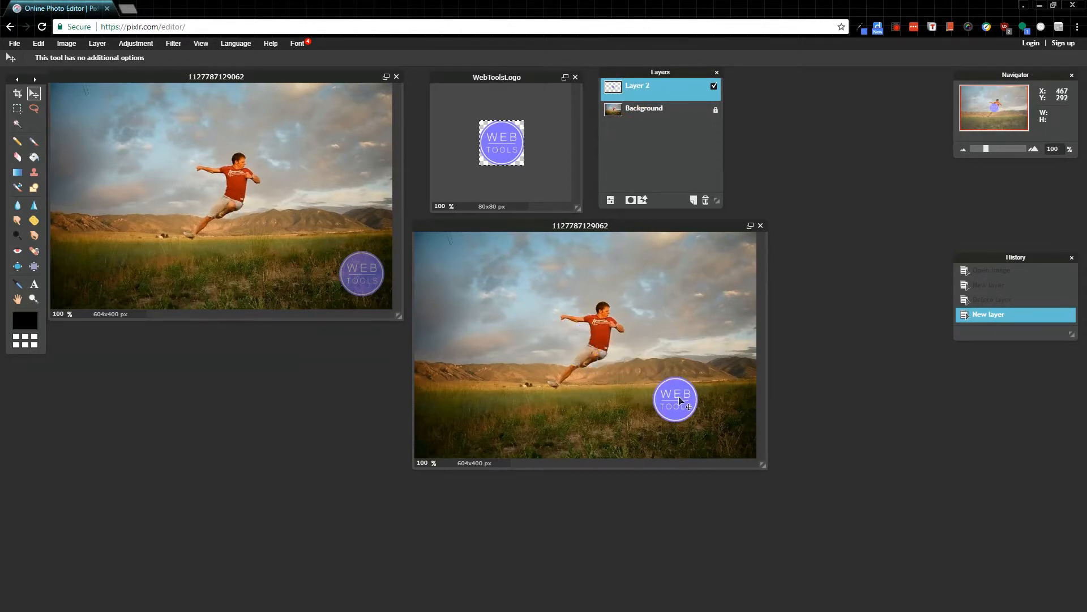
{"action": "left_click_drag", "start_coordinate": [676, 399], "coordinate": [725, 425]}
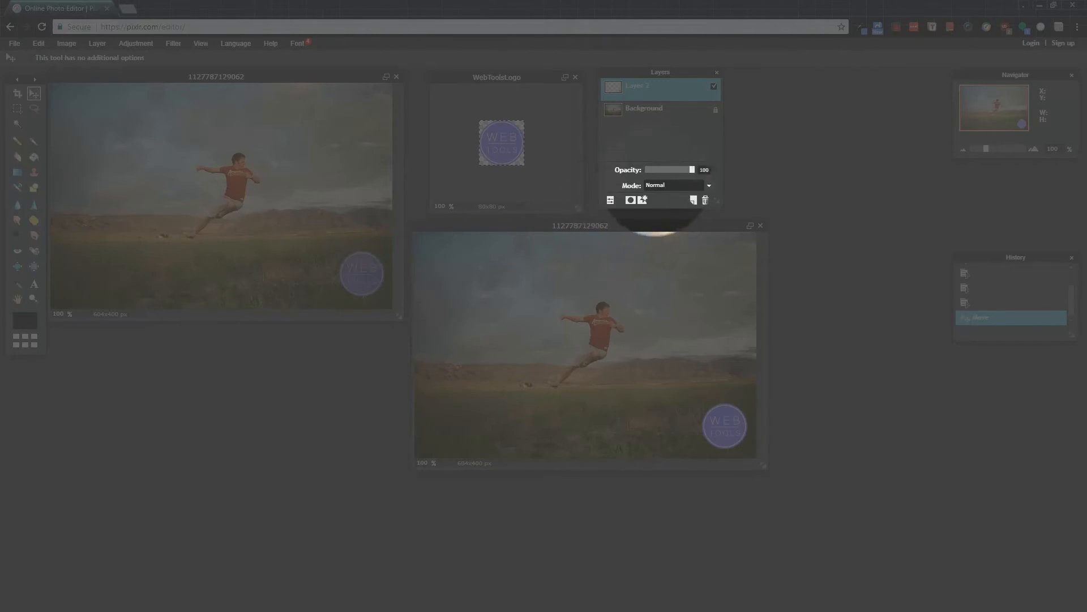
- Lower the logo layer's opacity to about 49 for a faint watermark
{"action": "left_click_drag", "start_coordinate": [690, 169], "coordinate": [658, 170]}
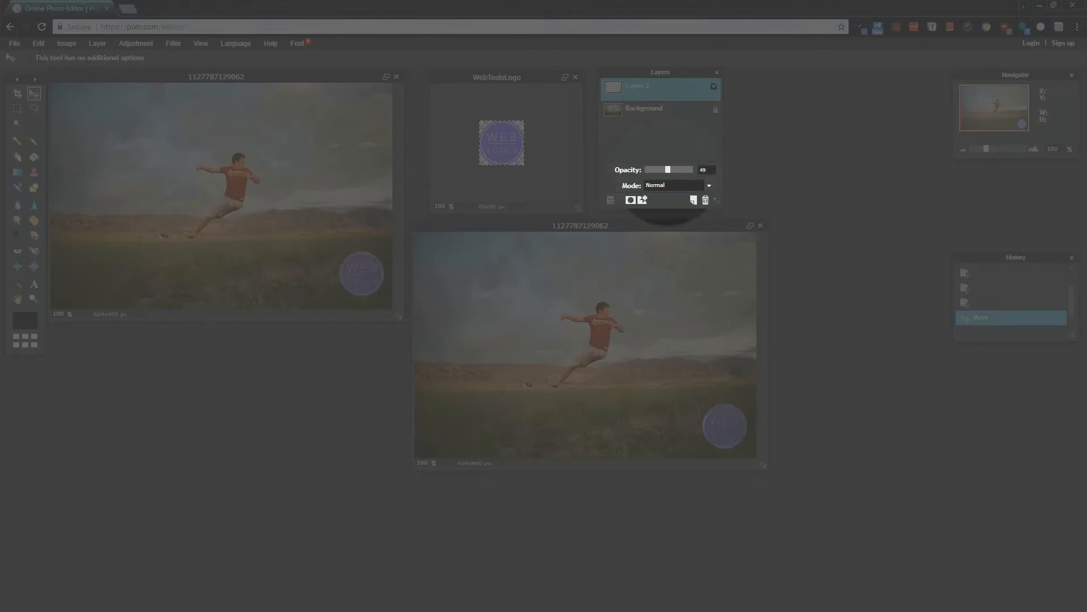